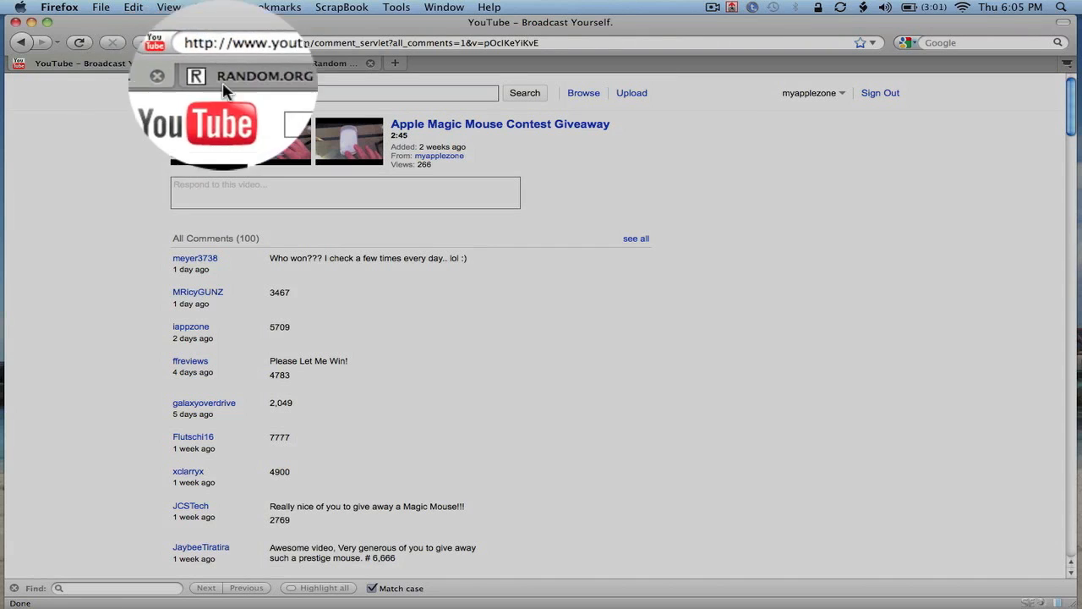
Generate a true random number between 1 and 10000 on RANDOM.ORG, giving 2803.
left_click(287, 62)
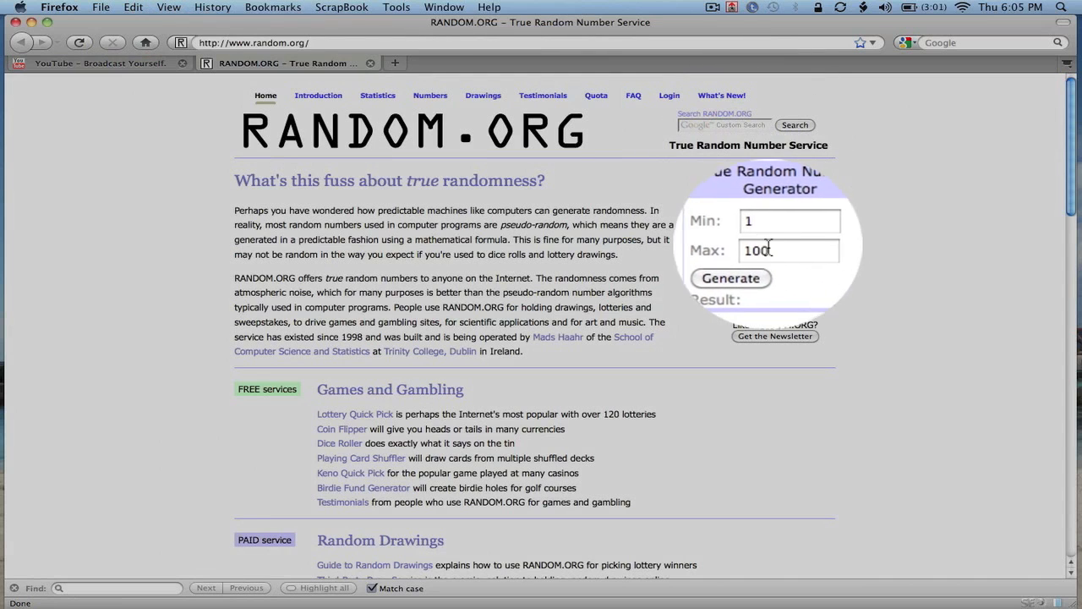
key("Backspace")
type("00")
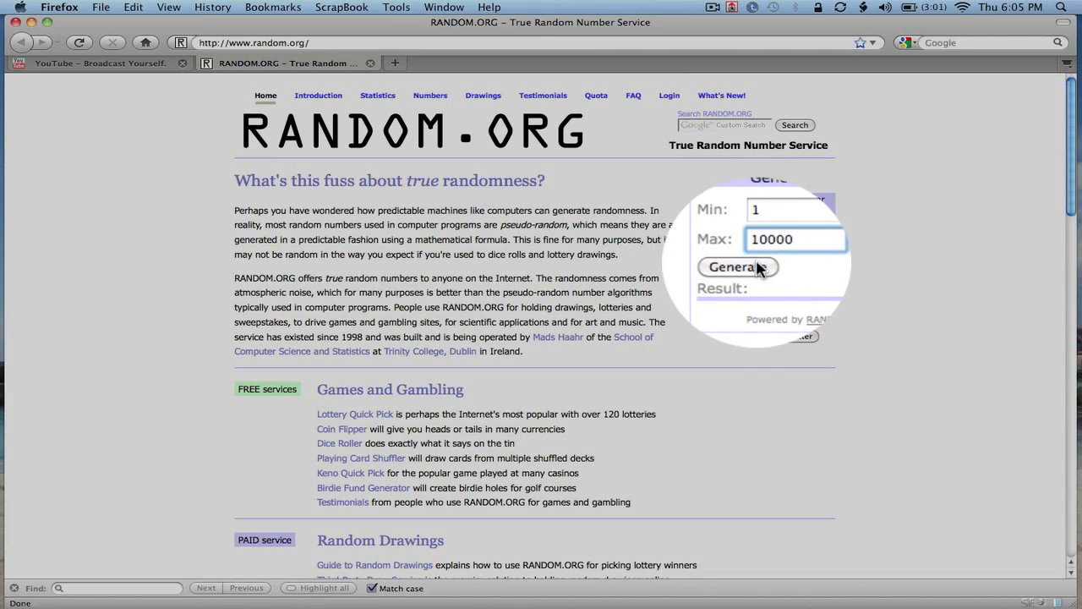
left_click(737, 267)
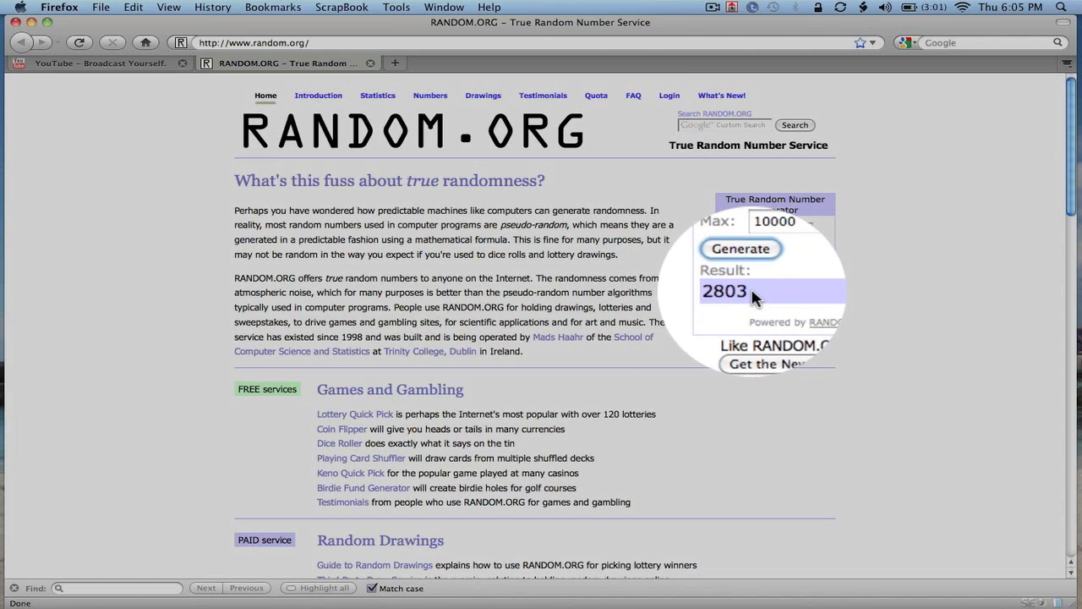
Return to the Apple Magic Mouse giveaway video's comment list on YouTube.
left_click(102, 63)
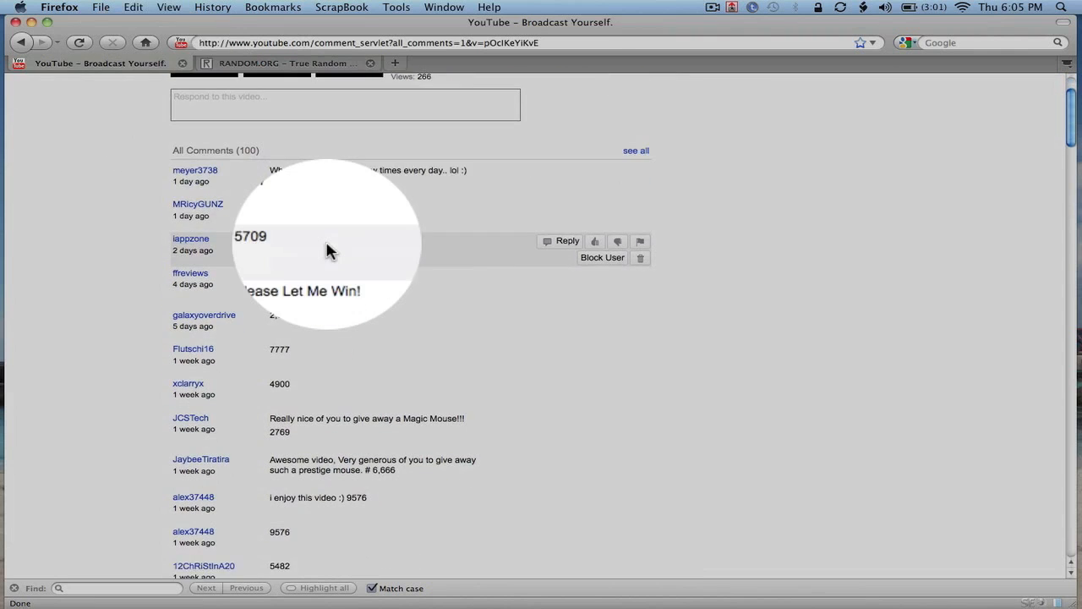
scroll("down", 3)
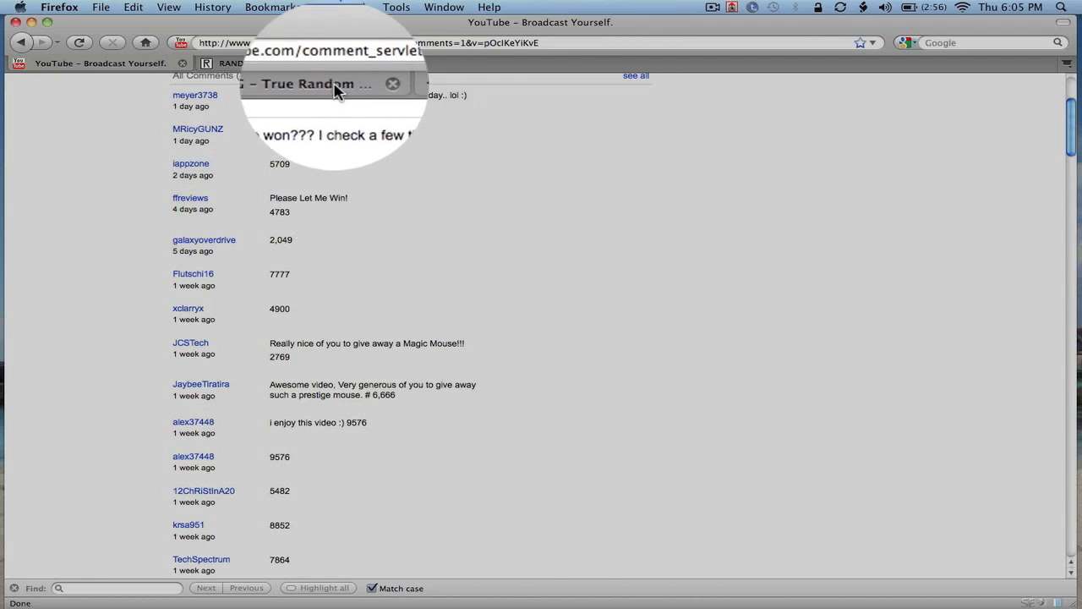
left_click(230, 63)
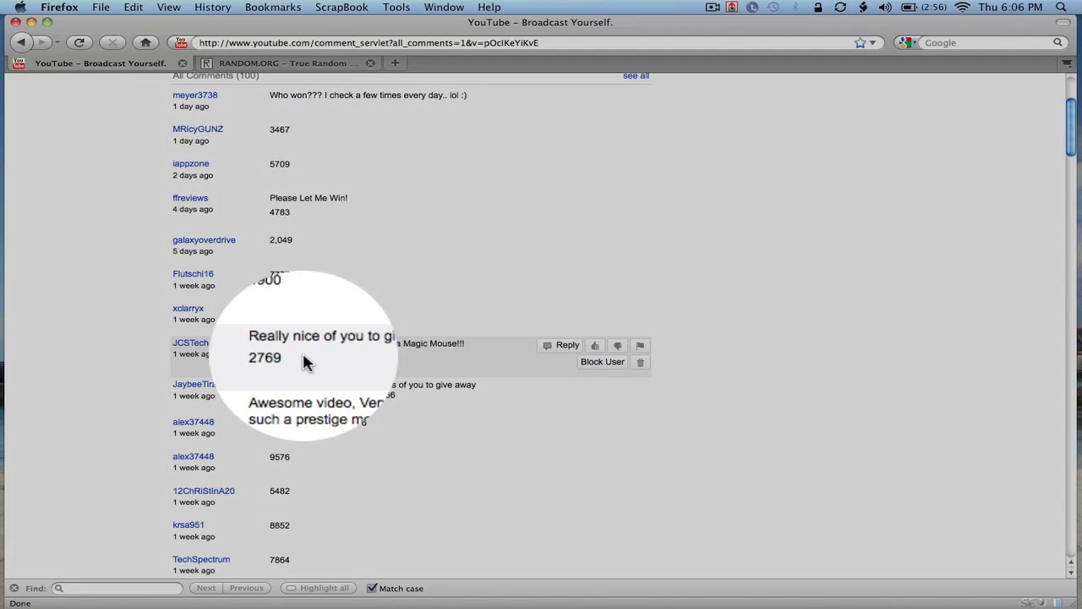
Scan down the giveaway comments, checking guesses like 2749, 2649 and 3217 against 2803.
scroll("down", 3)
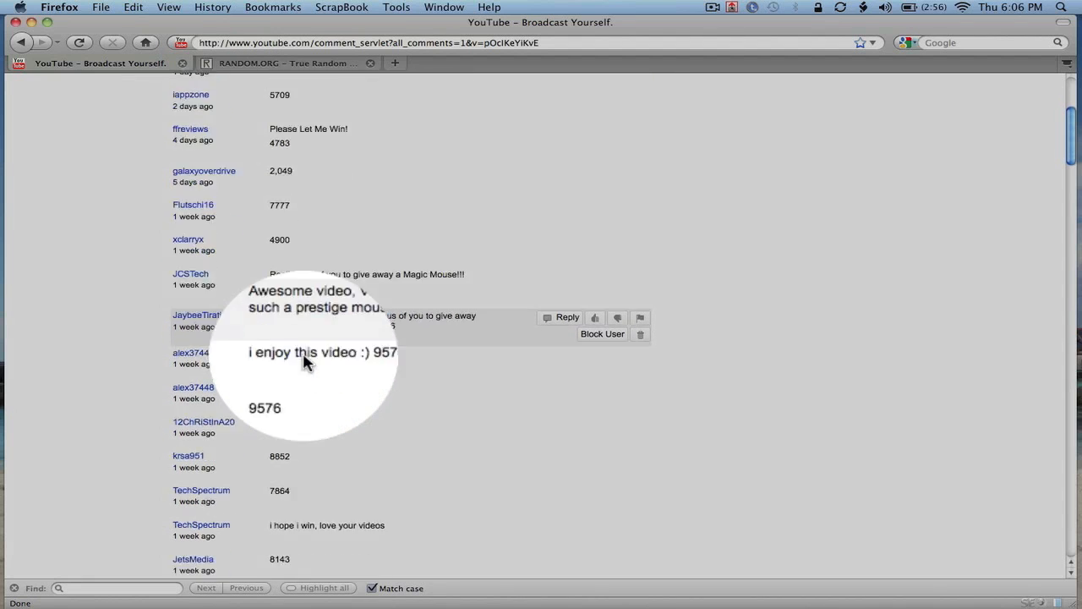
scroll("down", 3)
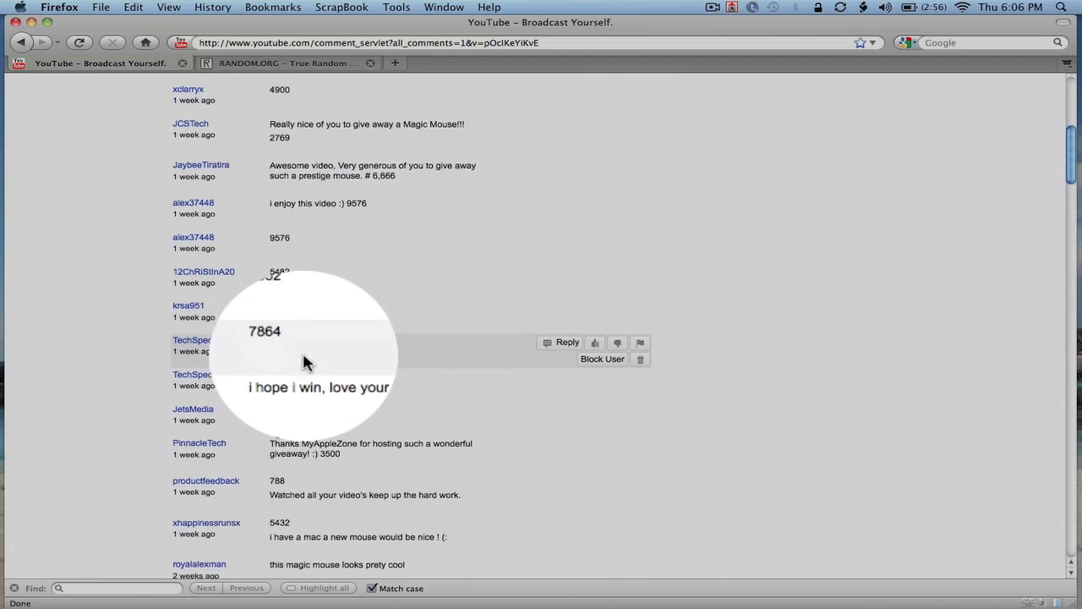
scroll("down", 3)
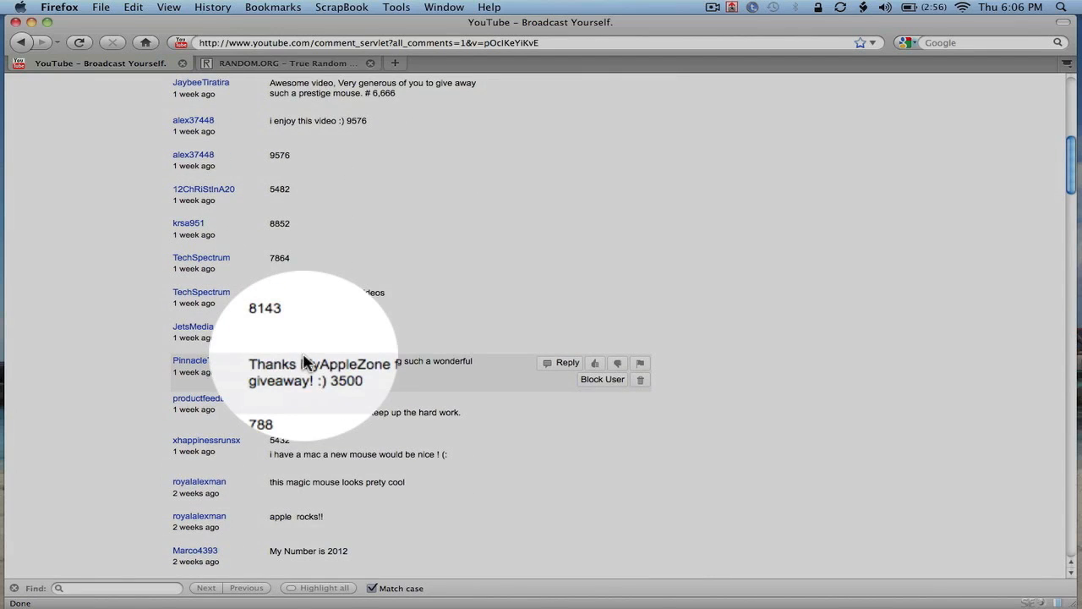
scroll("down", 3)
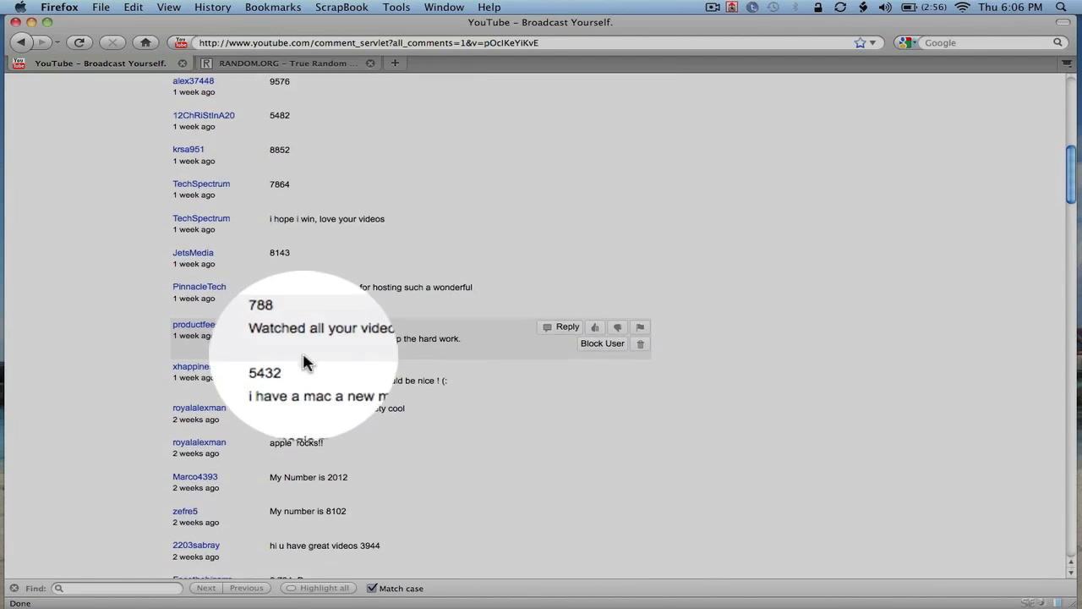
scroll("down", 3)
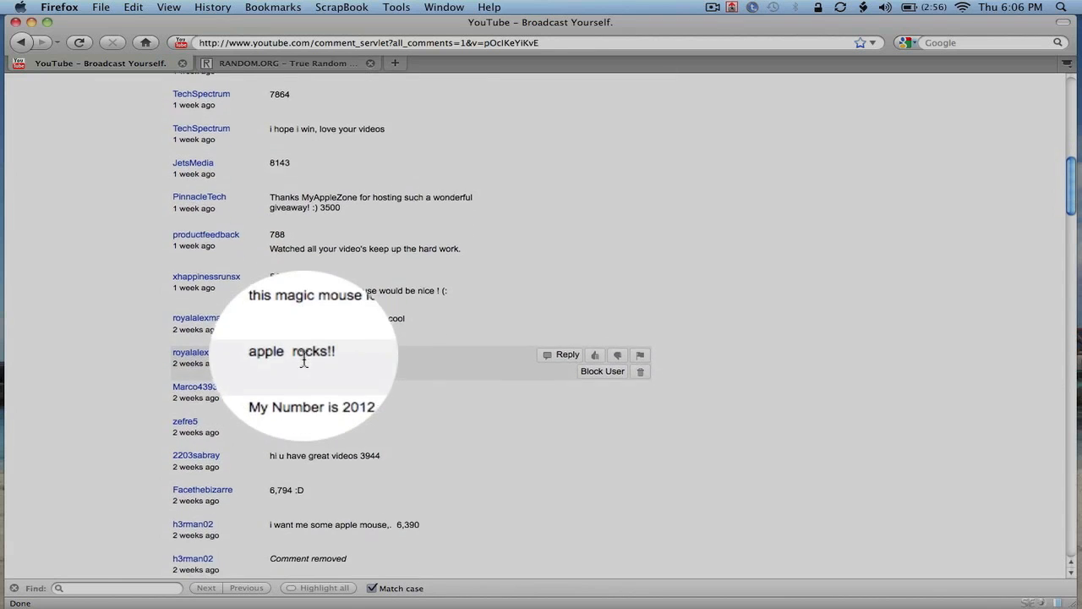
scroll("down", 3)
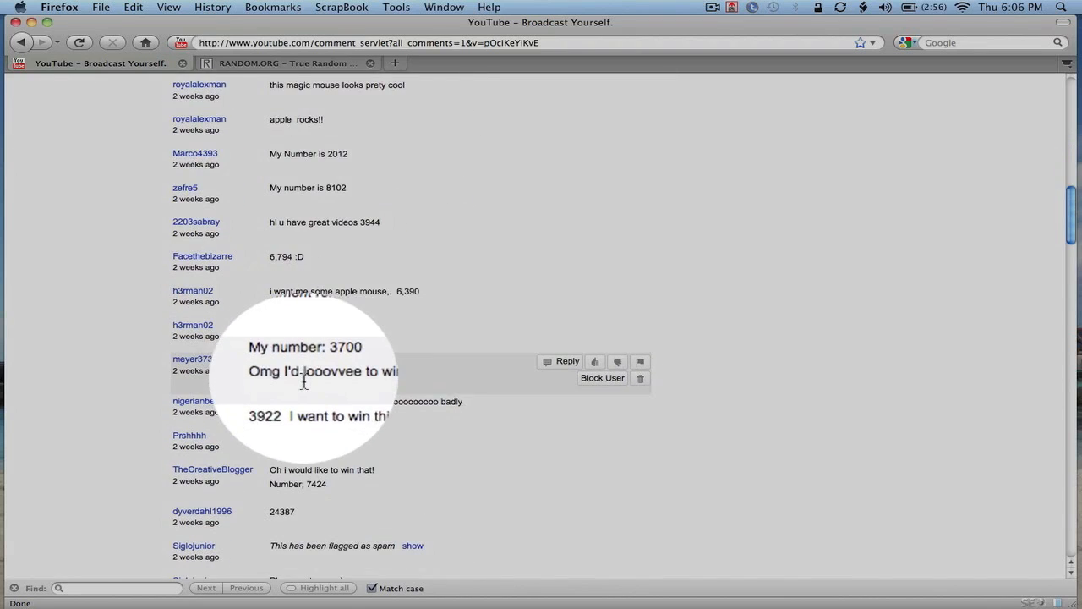
scroll("down", 3)
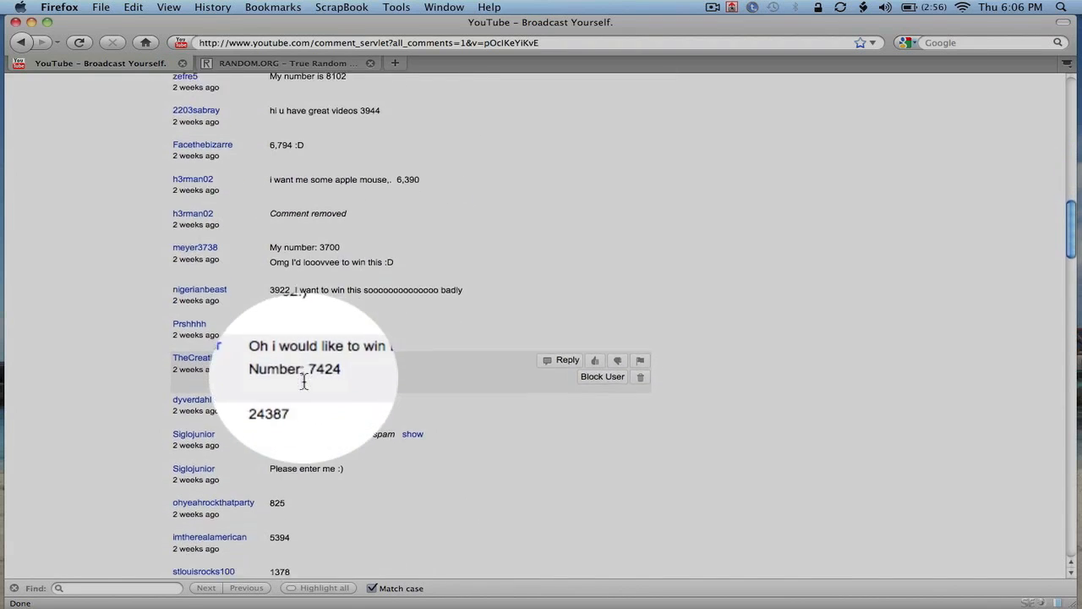
scroll("down", 3)
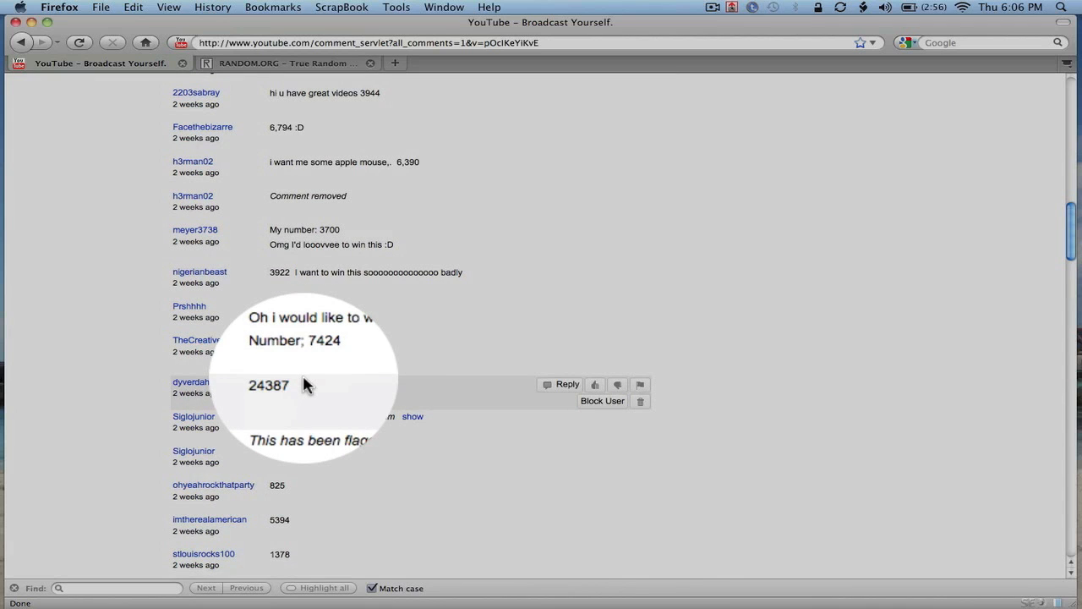
scroll("down", 3)
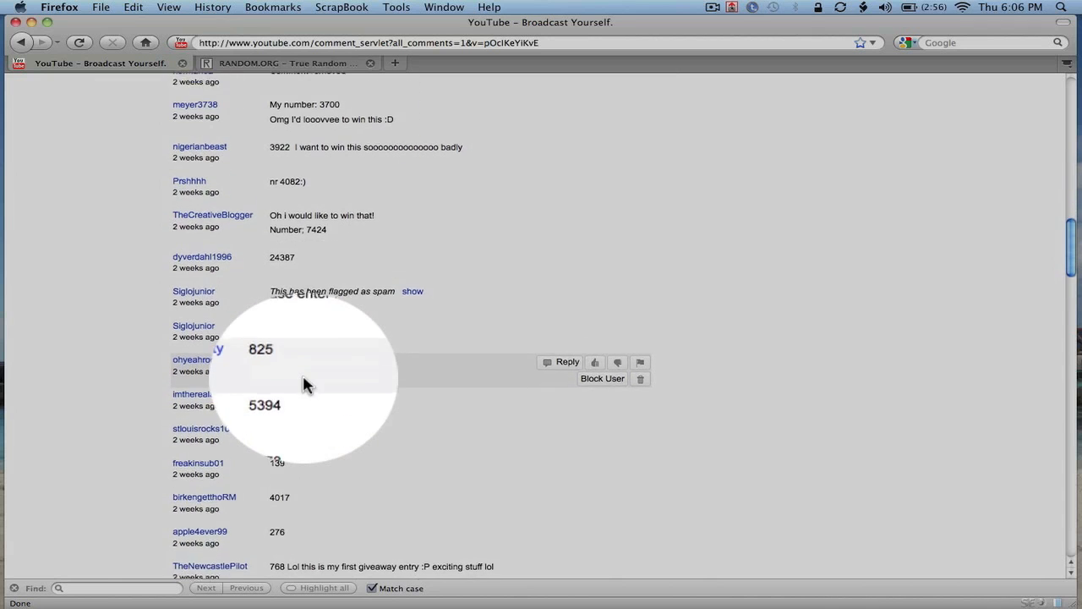
scroll("down", 3)
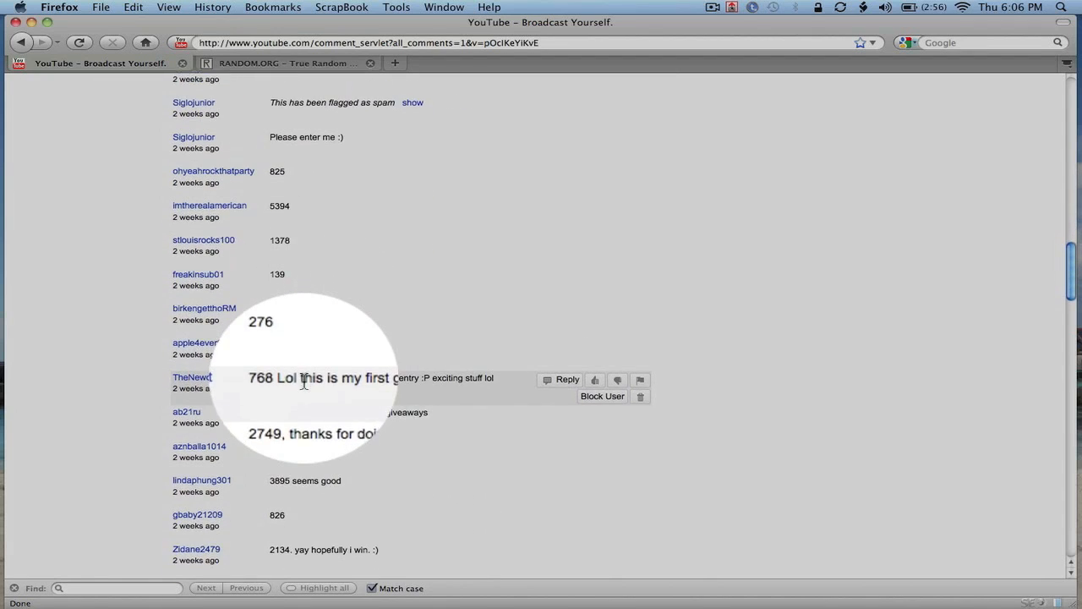
scroll("down", 3)
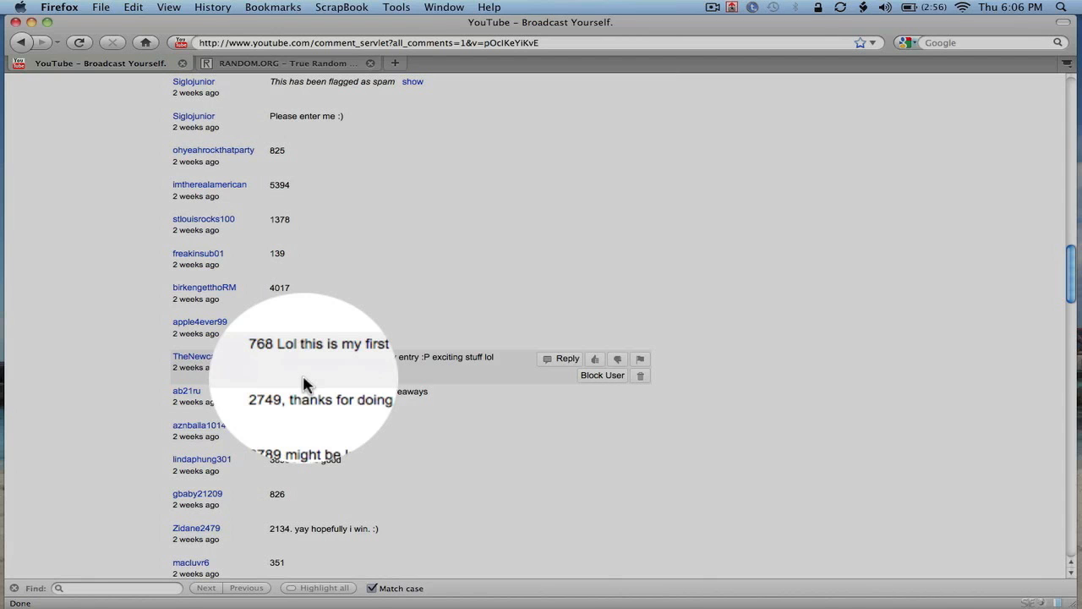
scroll("down", 3)
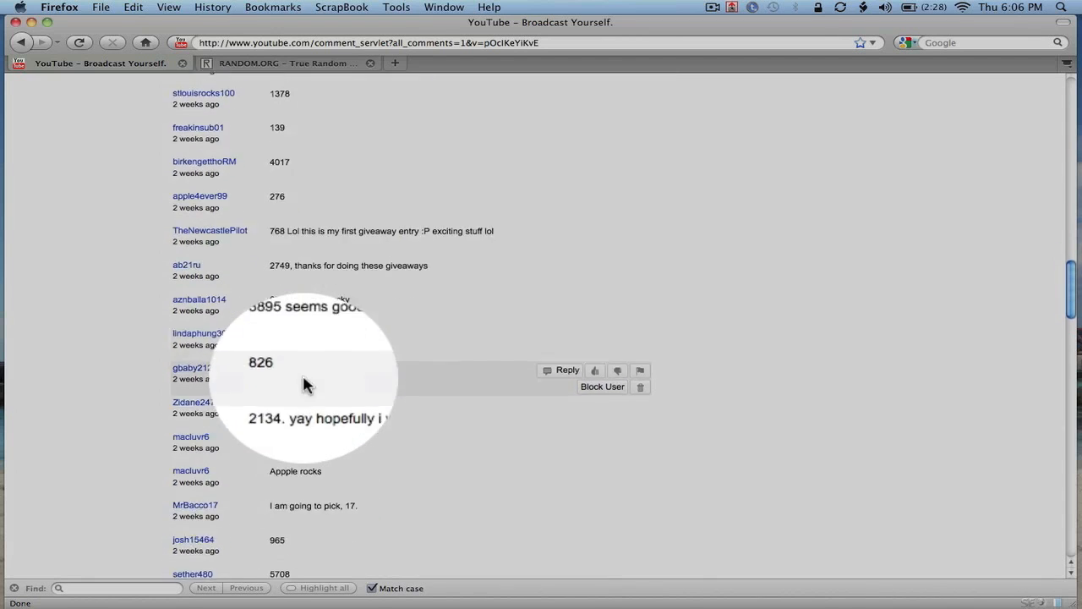
scroll("down", 3)
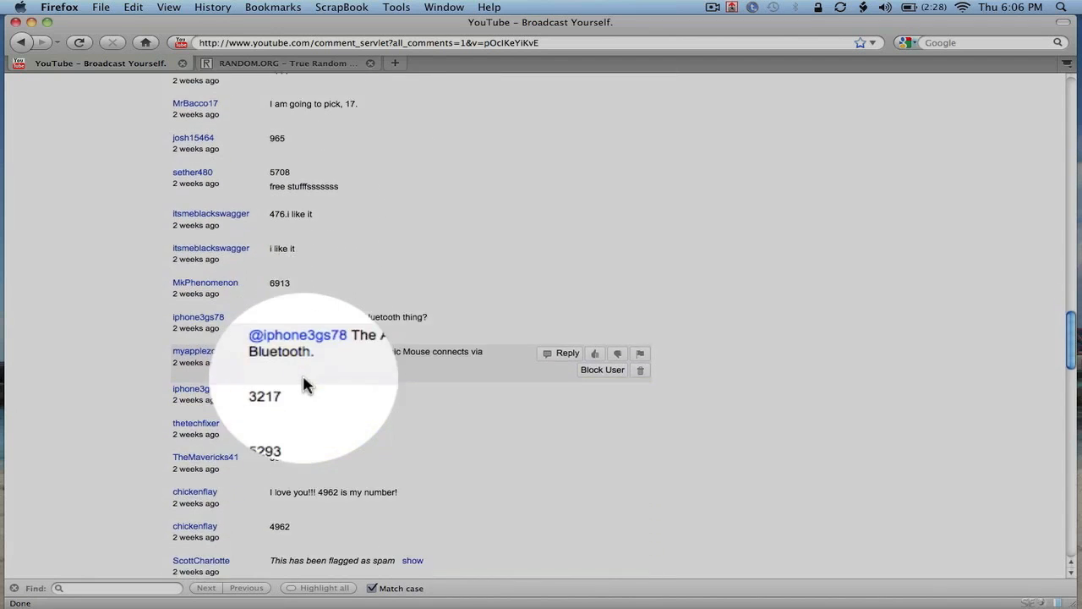
scroll("down", 3)
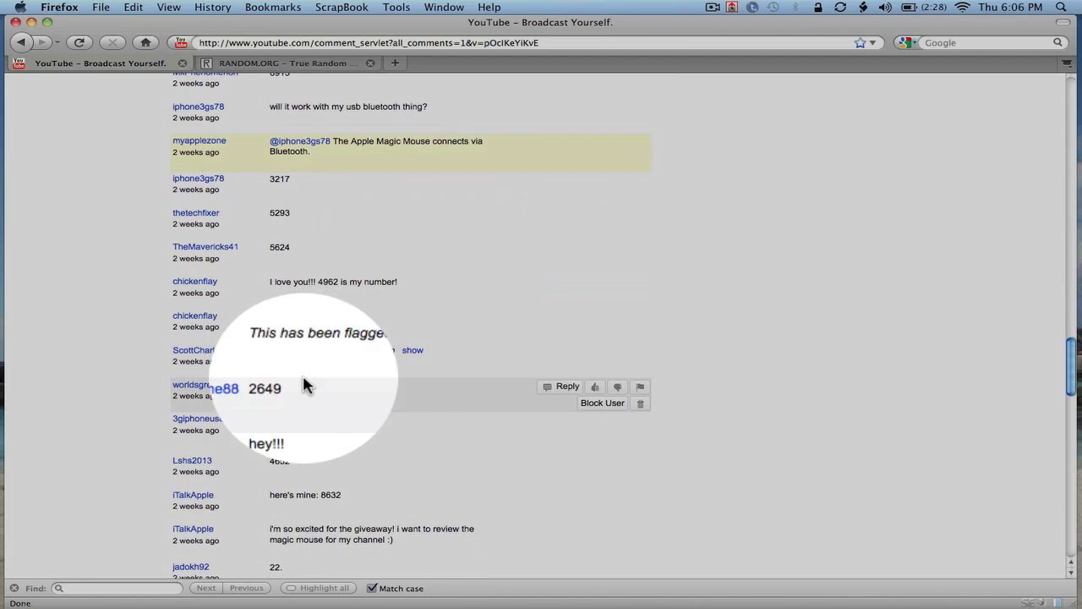
scroll("down", 3)
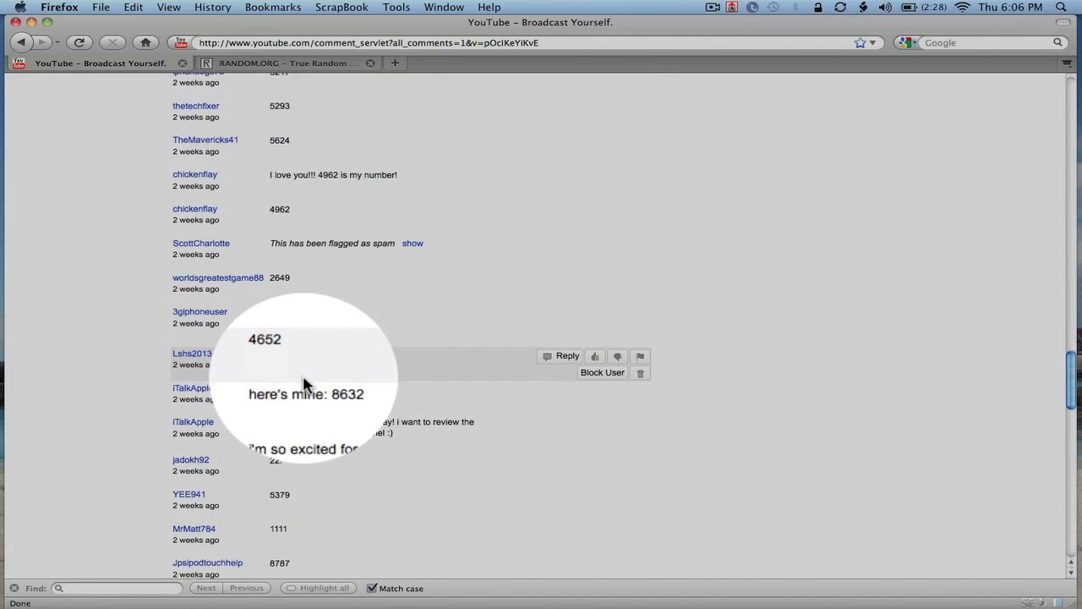